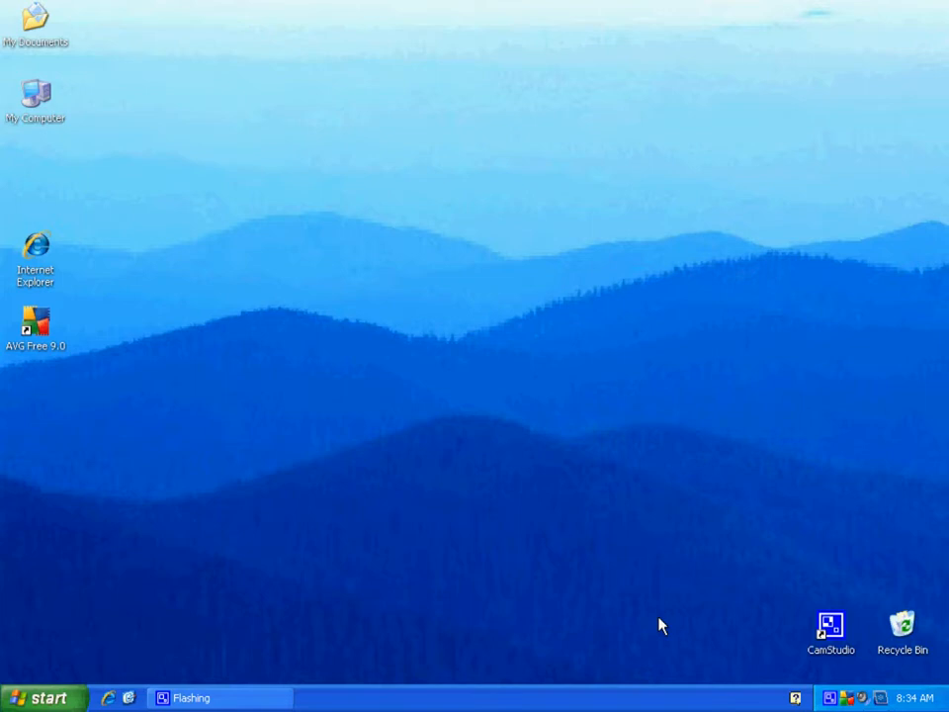
mouse_move(170, 593)
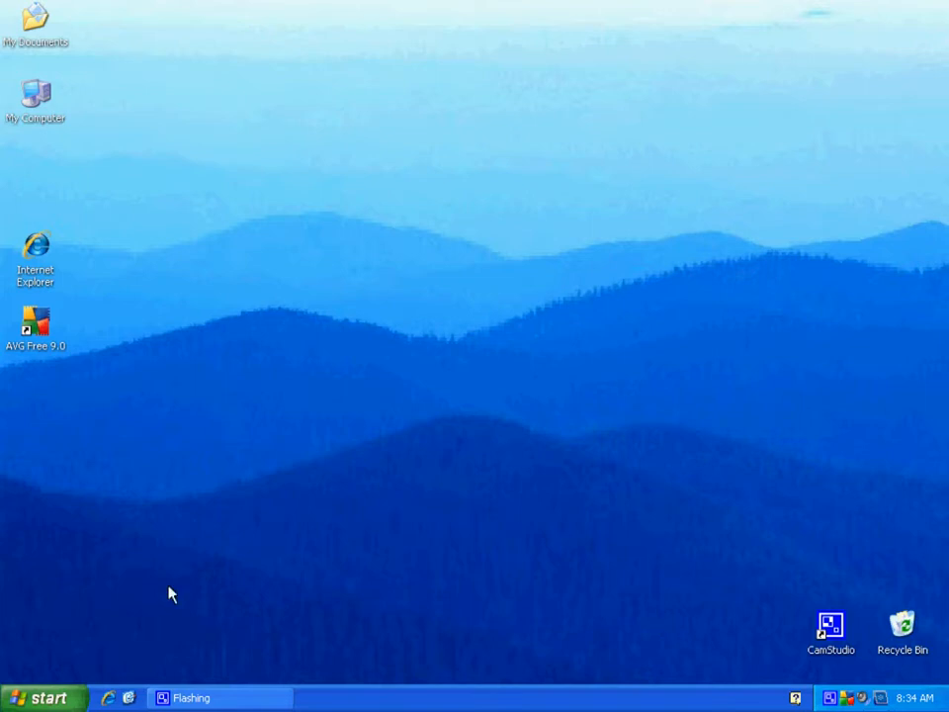
- Show the All Programs list from the Start menu, including the AVG Free 9.0 folder
left_click(44, 696)
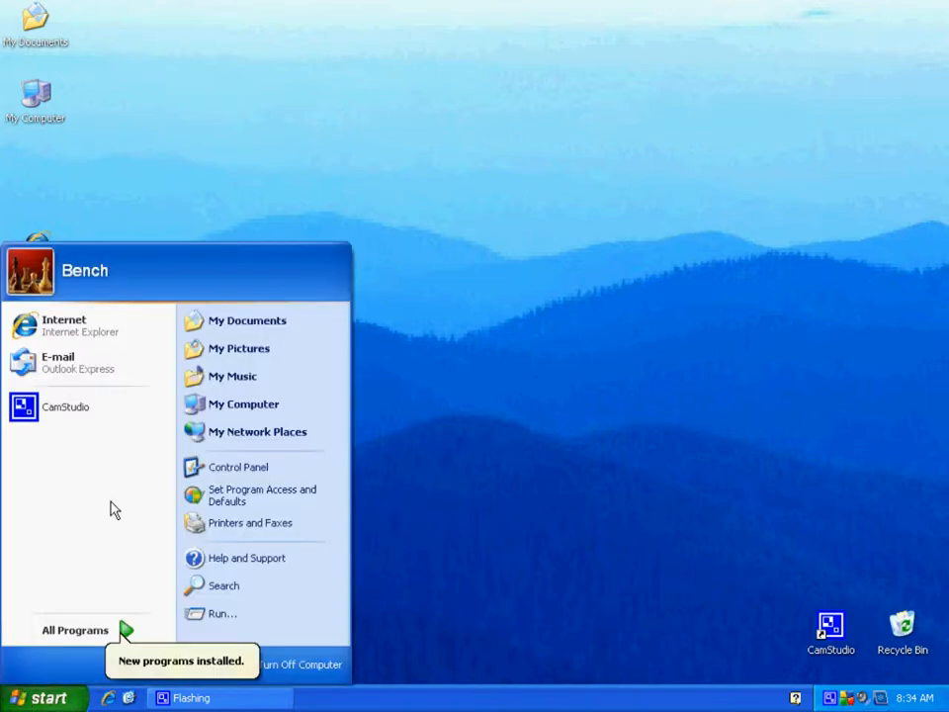
left_click(75, 629)
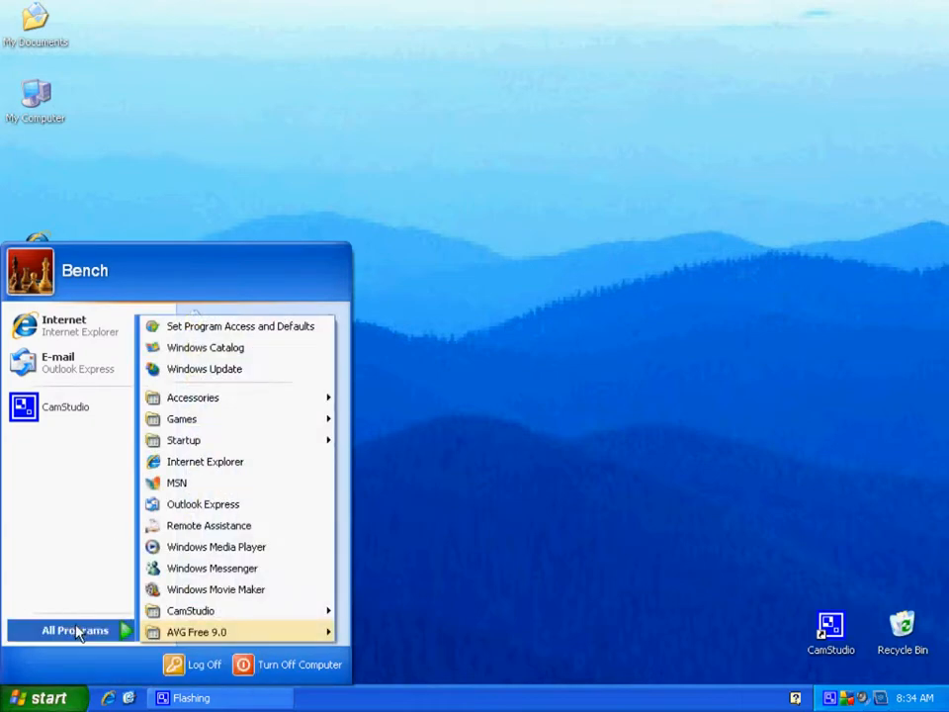
mouse_move(195, 633)
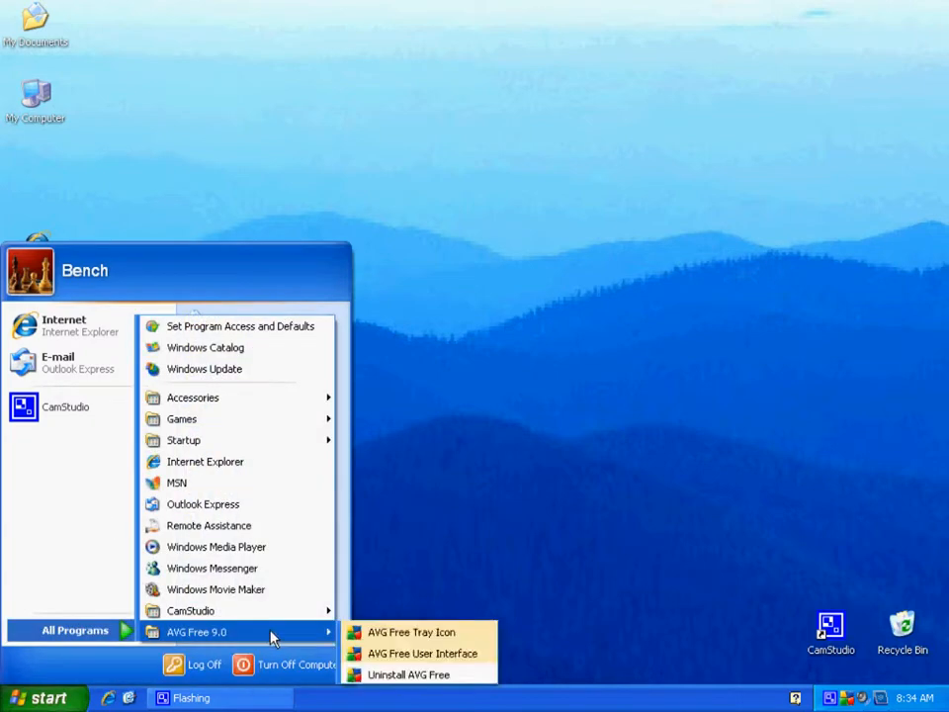
mouse_move(410, 674)
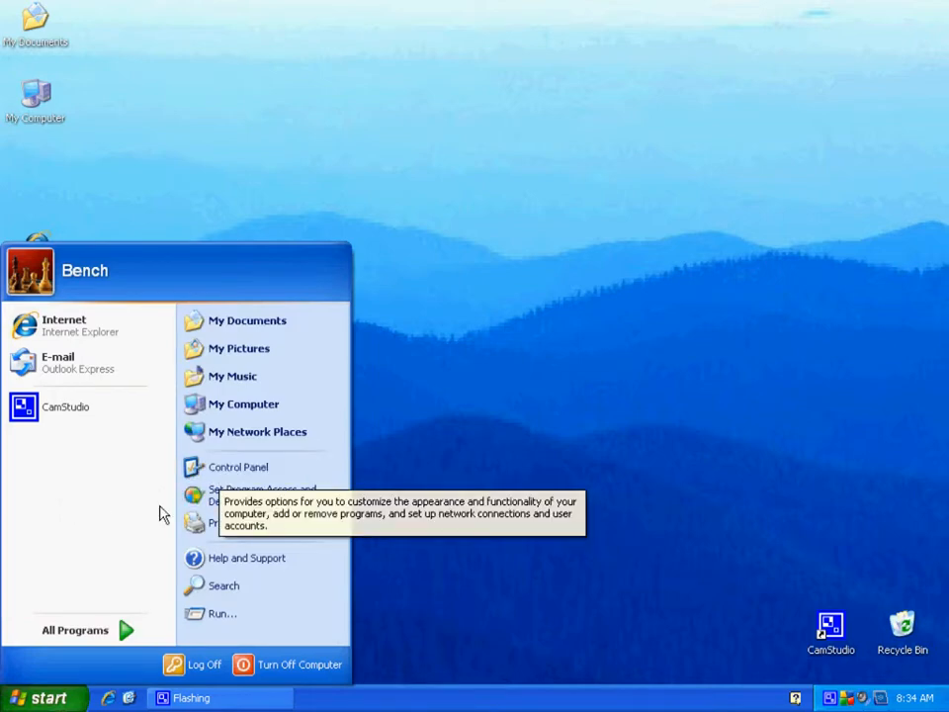
mouse_move(162, 514)
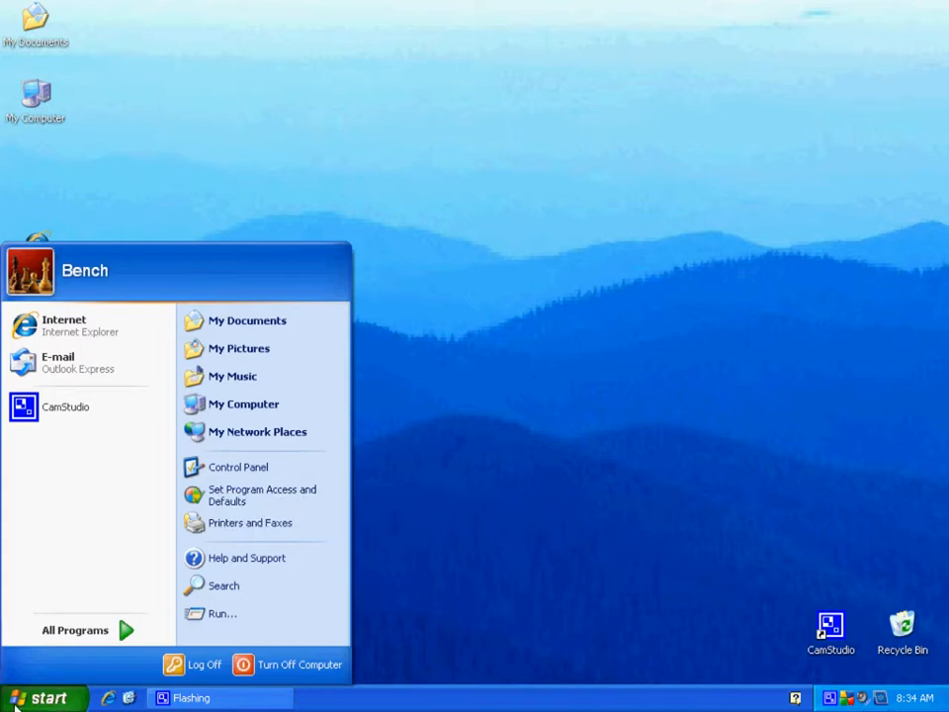
mouse_move(237, 467)
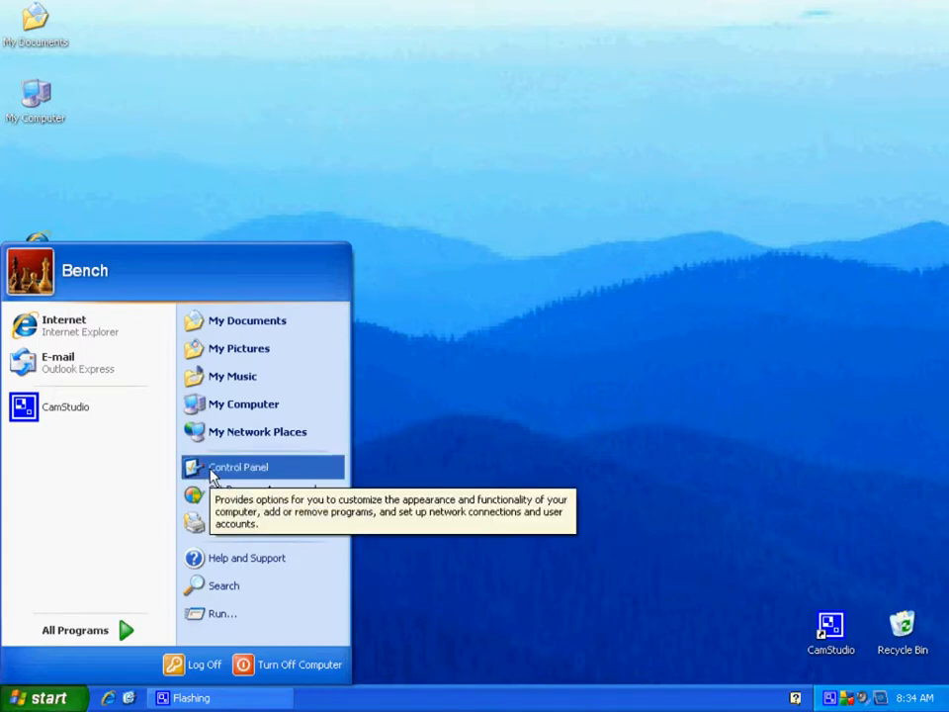
- Bring up Control Panel in Category View
left_click(237, 466)
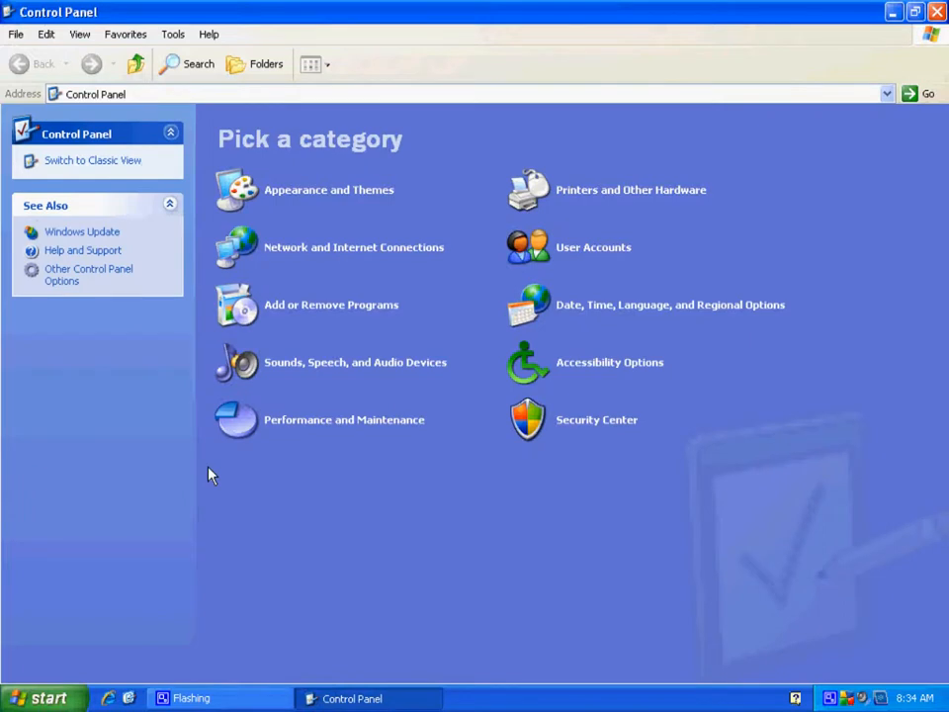
mouse_move(292, 304)
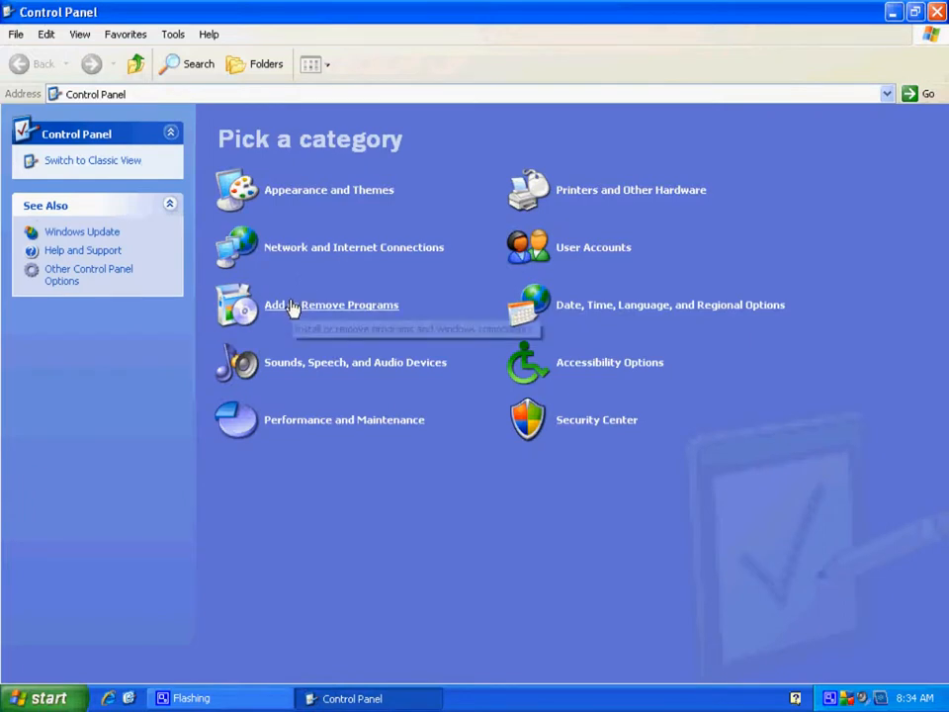
mouse_move(293, 306)
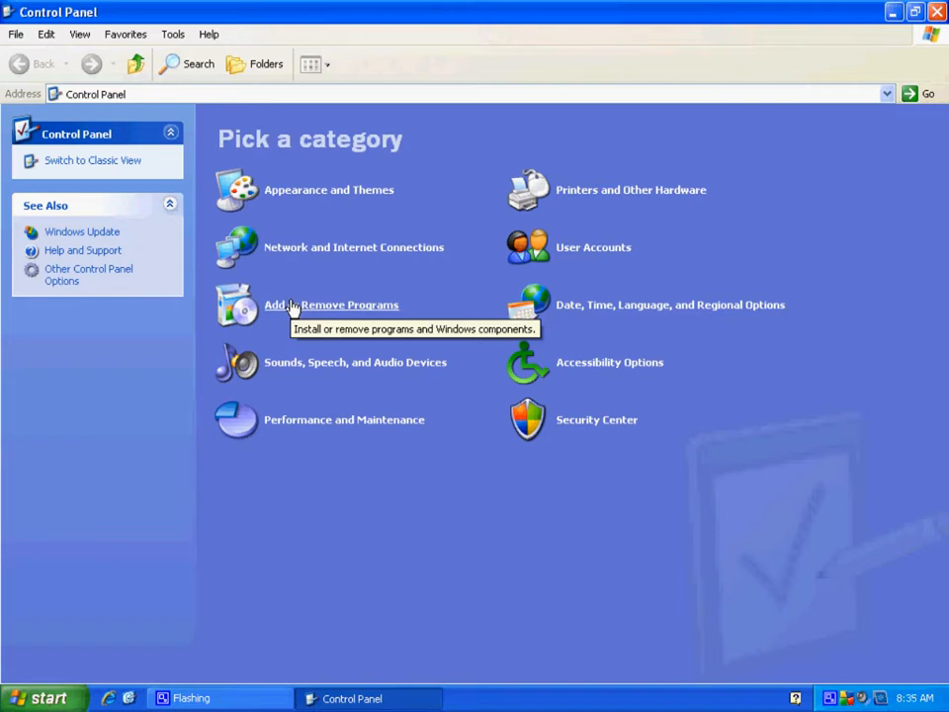
- Show the Currently installed programs list with the AVG Free 9.0 entry
left_click(332, 304)
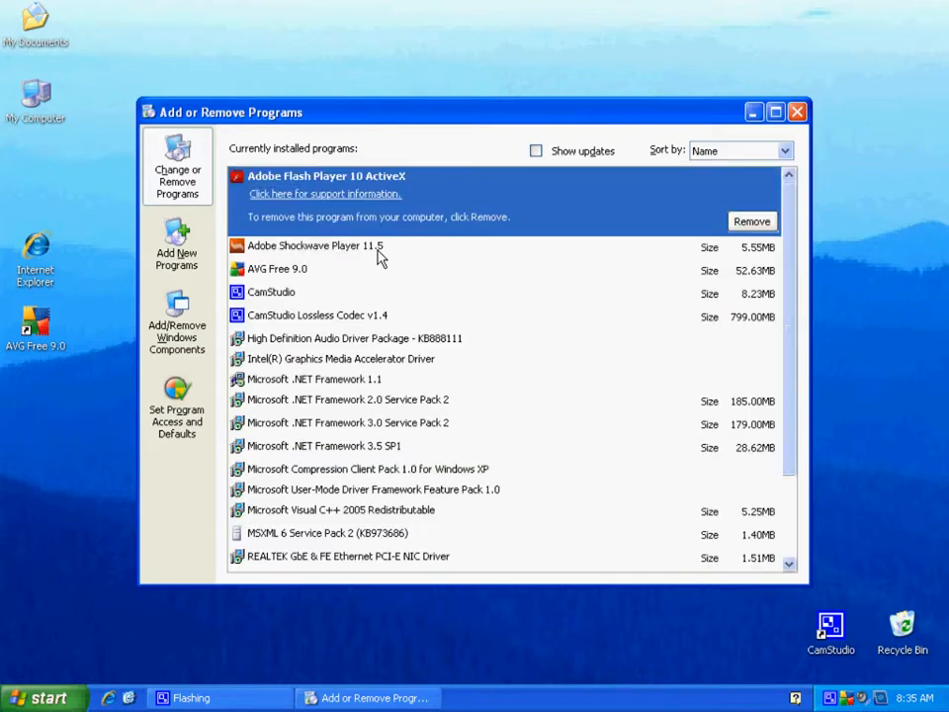
mouse_move(419, 209)
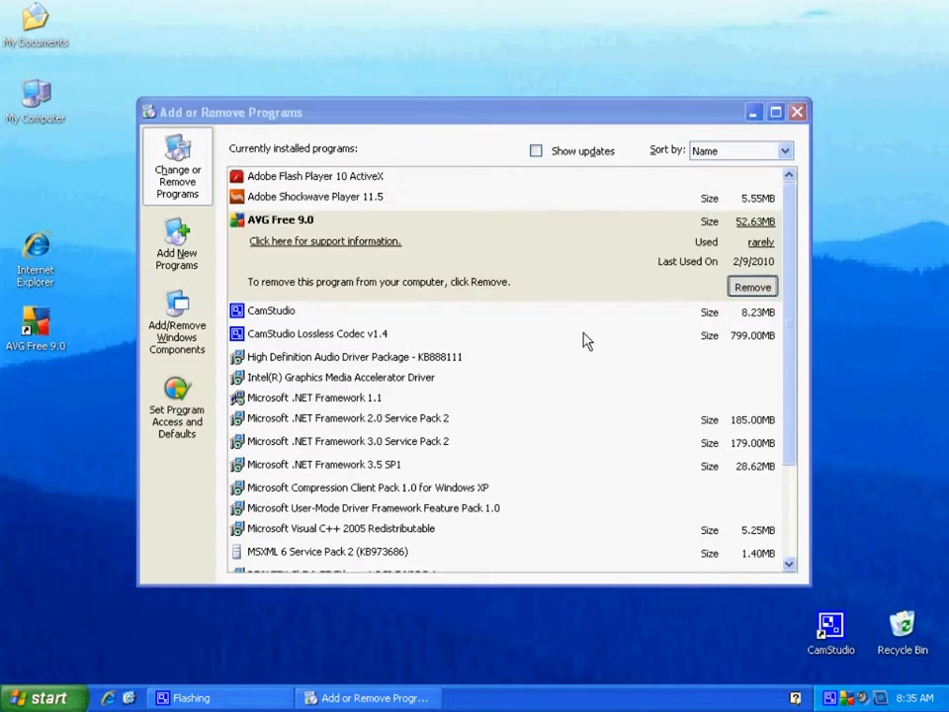
- Launch the AVG Free 9.0 uninstaller with user settings and Virus Vault removal checked
left_click(751, 284)
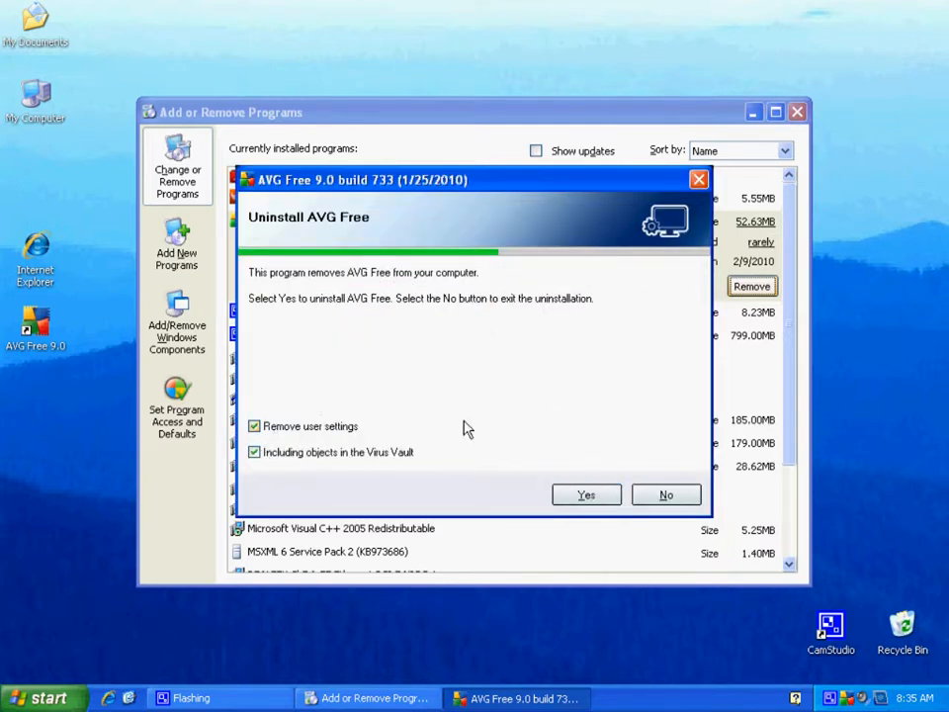
mouse_move(569, 415)
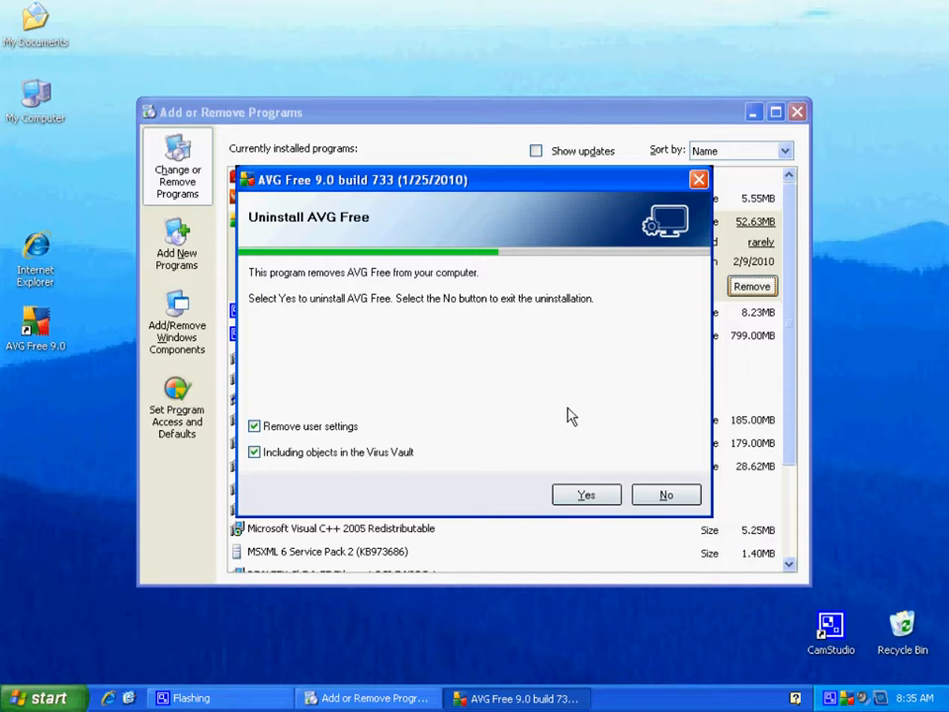
mouse_move(585, 494)
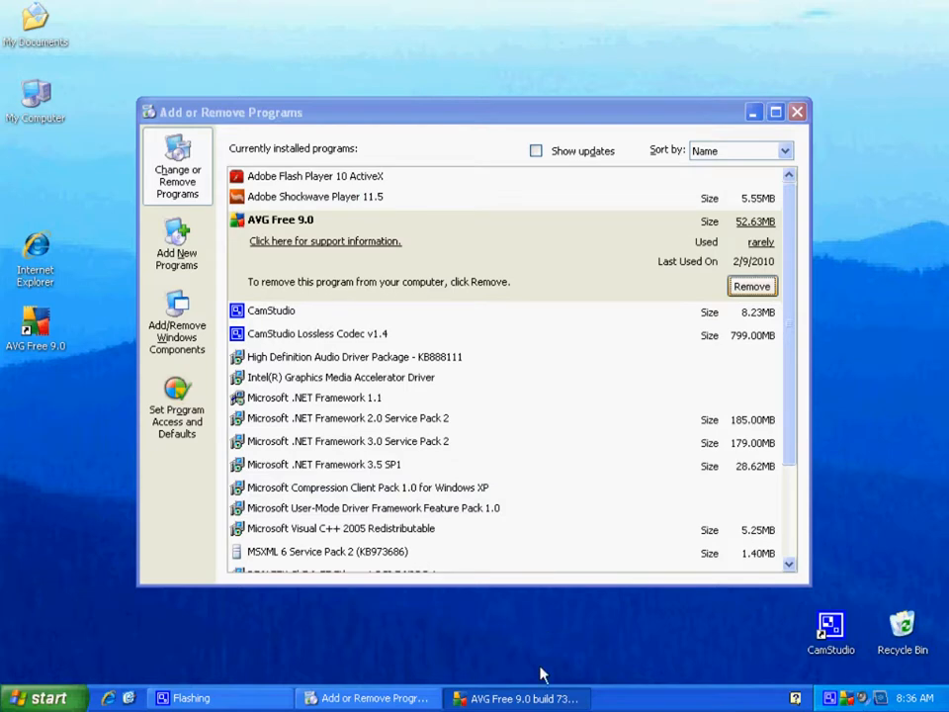
- Confirm removal so the AVG Free uninstallation starts creating its backup
left_click(751, 284)
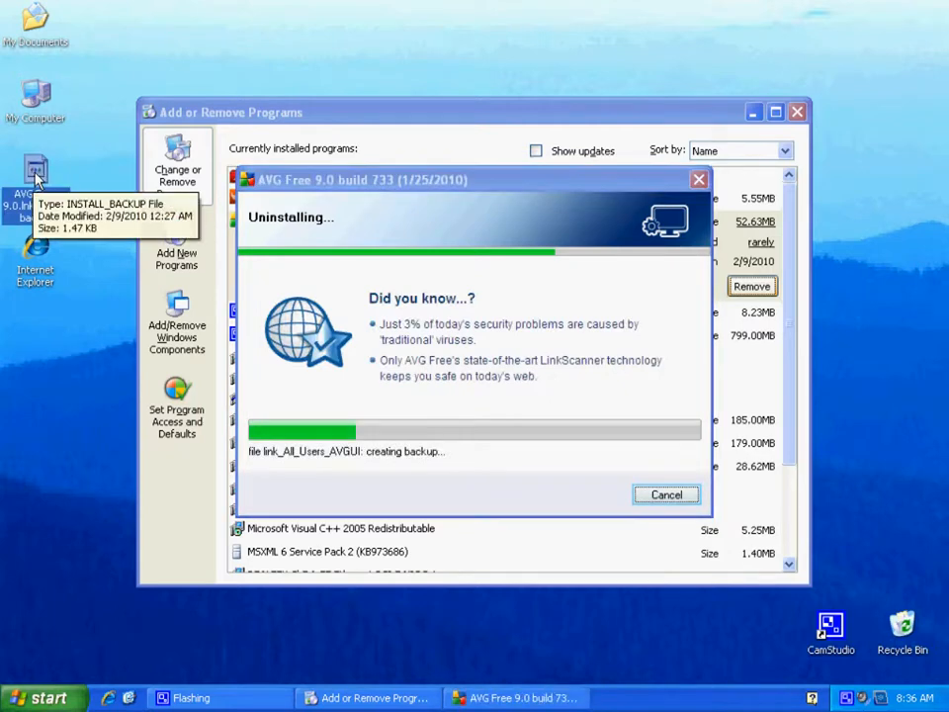
mouse_move(585, 399)
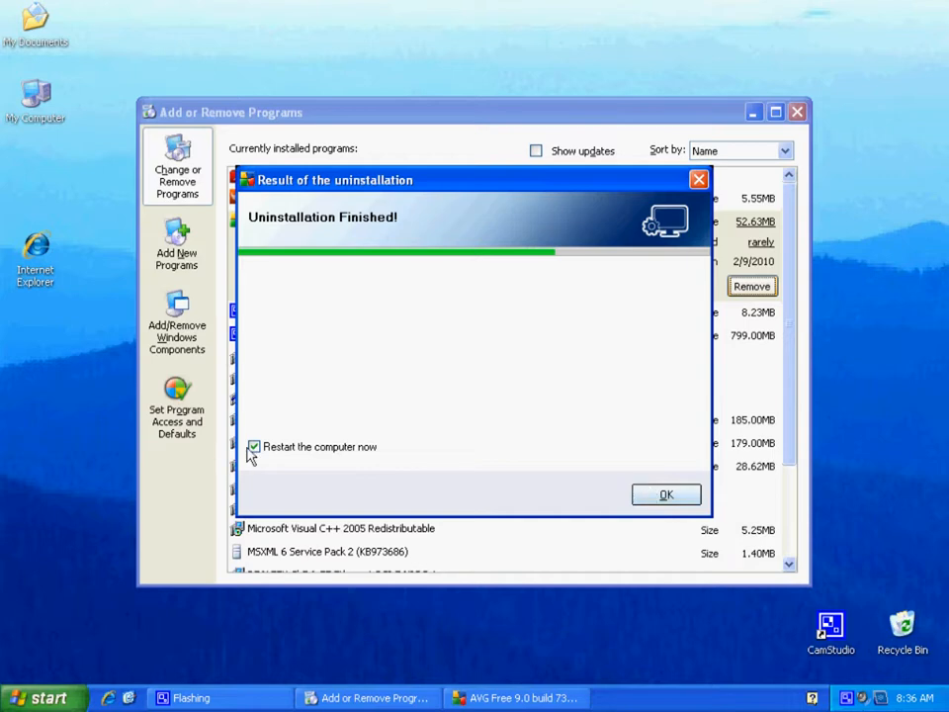
- Leave 'Restart the computer now' unchecked on the finished uninstallation notice
left_click(253, 447)
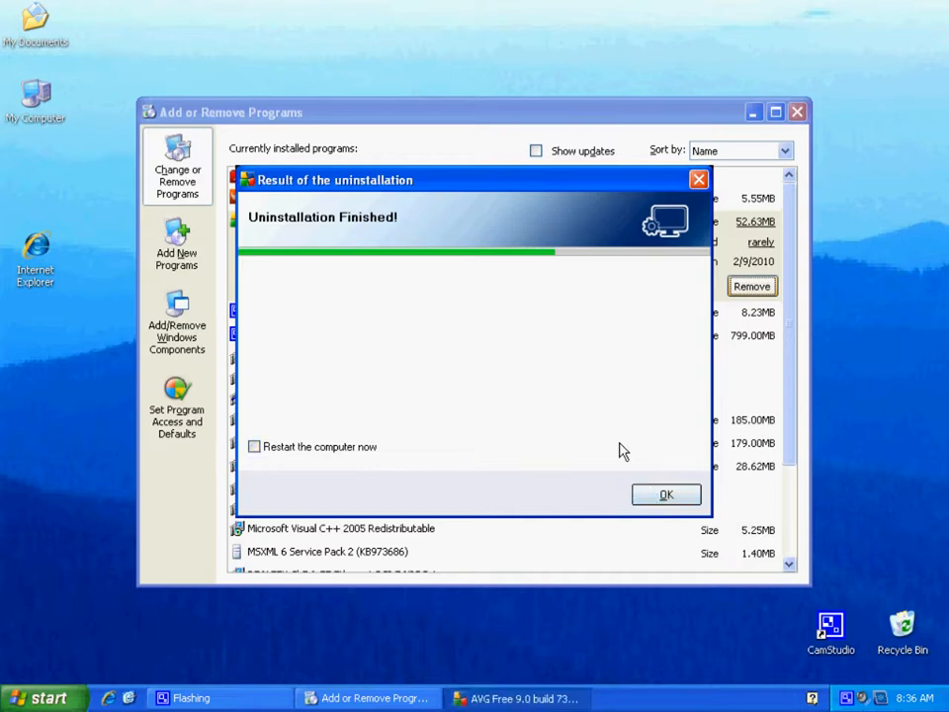
mouse_move(617, 447)
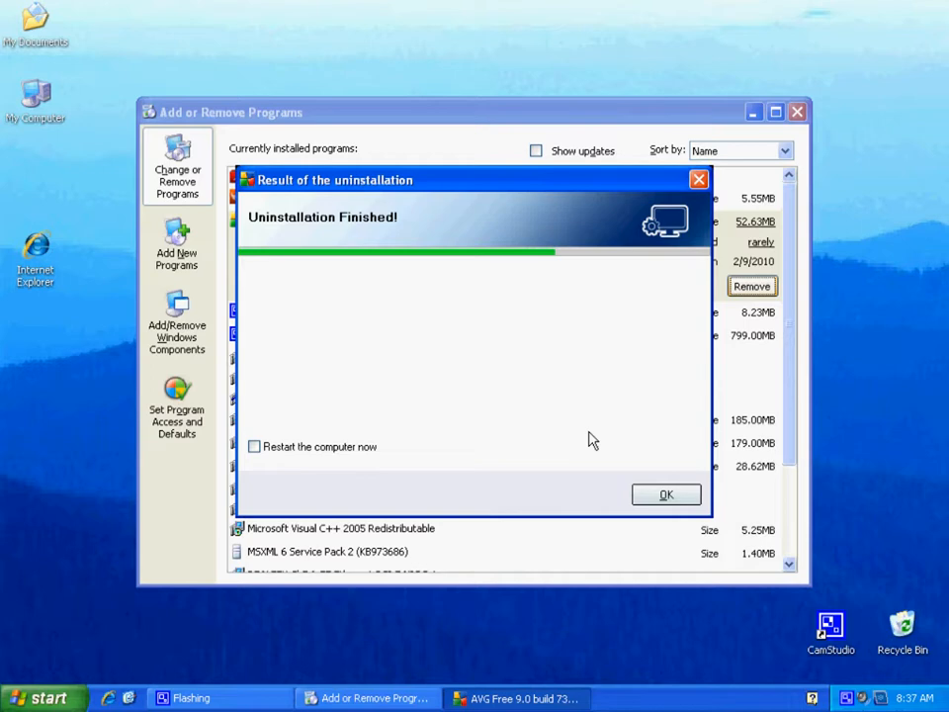
mouse_move(866, 611)
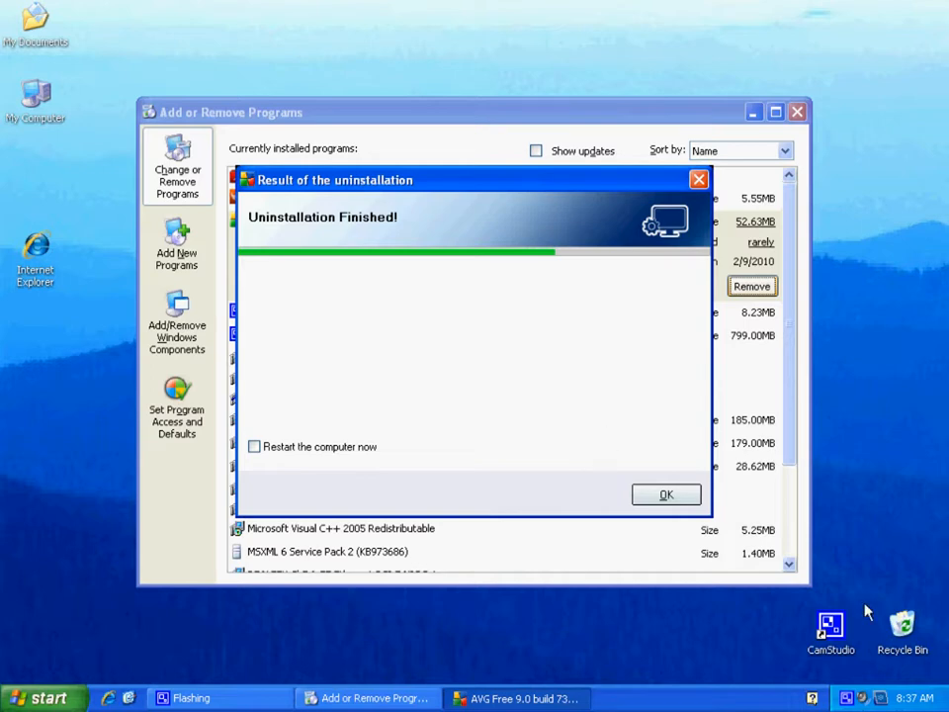
mouse_move(838, 676)
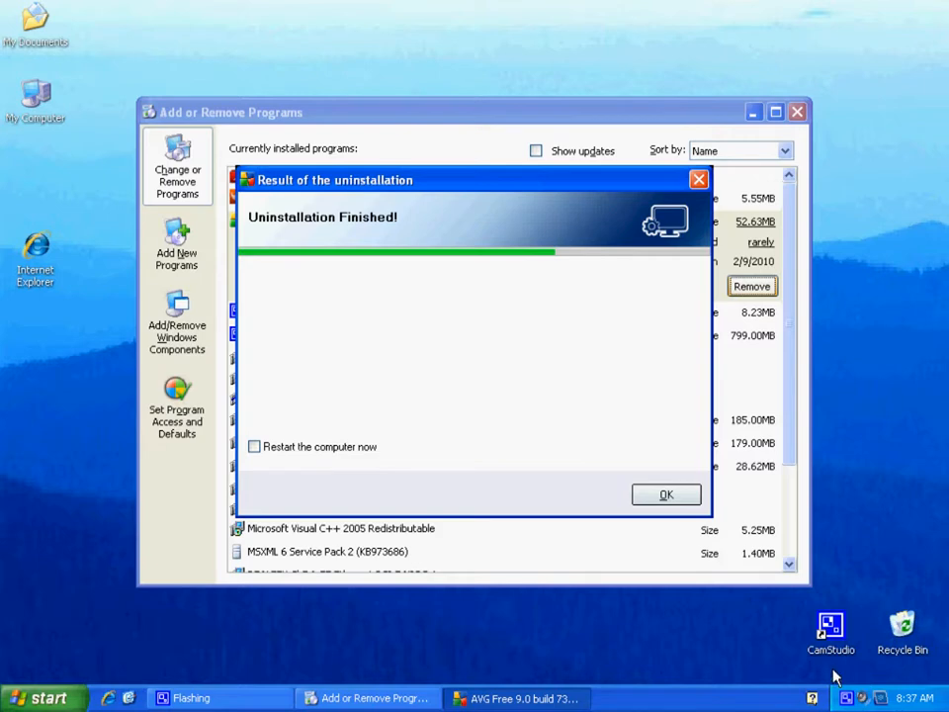